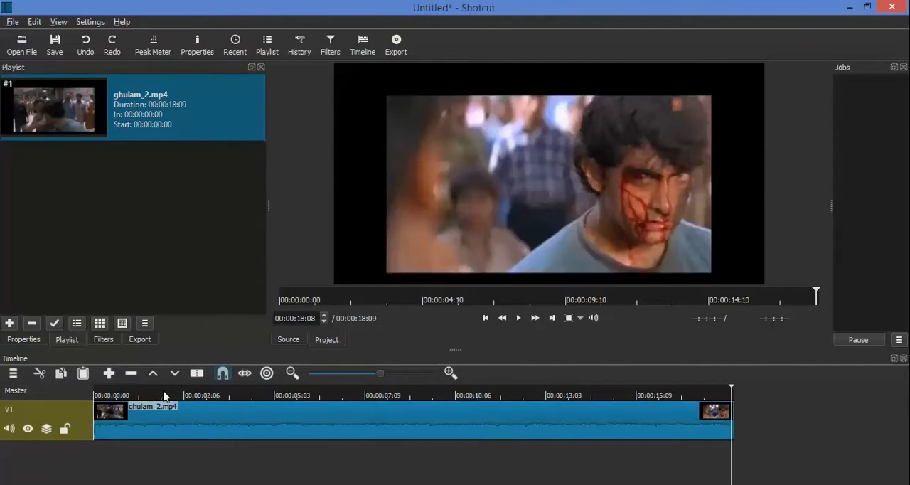
Split the ghulam_2.mp4 clip on V1 at the playhead near 8 seconds
left_click(361, 395)
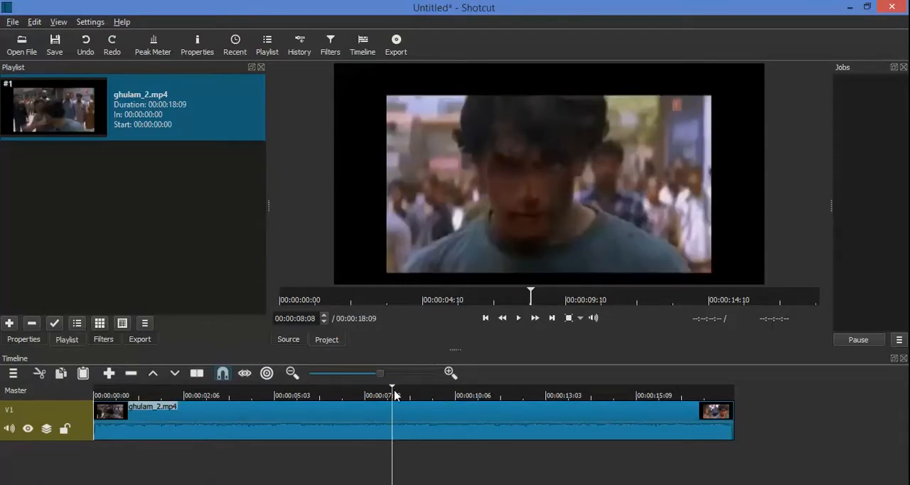
mouse_move(210, 389)
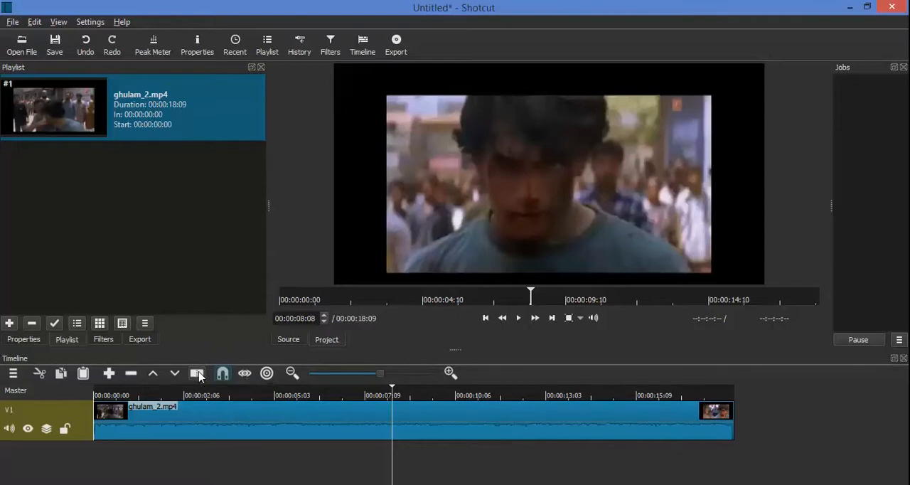
left_click(197, 373)
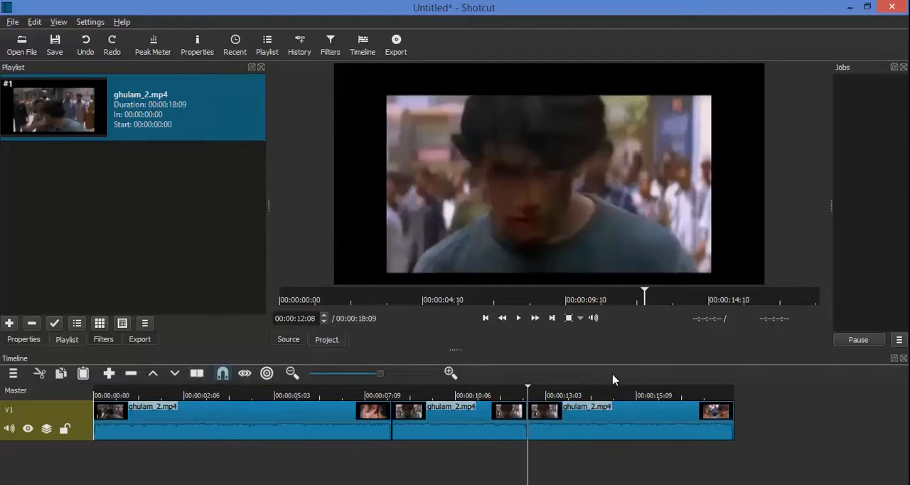
mouse_move(561, 427)
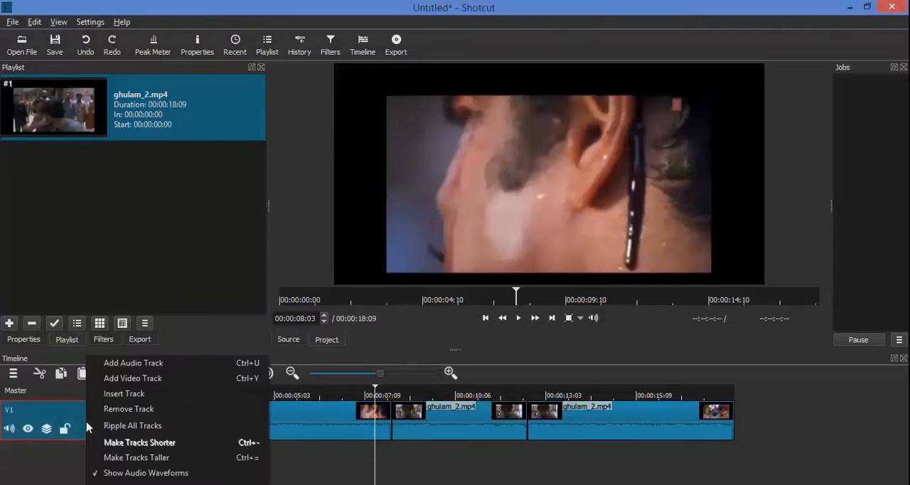
Add a V2 video track and return the playhead to the 8-second split point
left_click(132, 378)
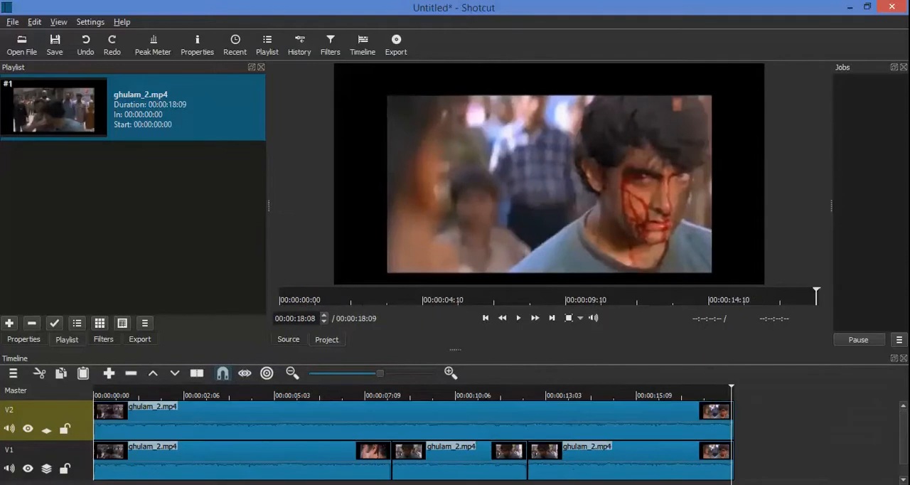
mouse_move(379, 414)
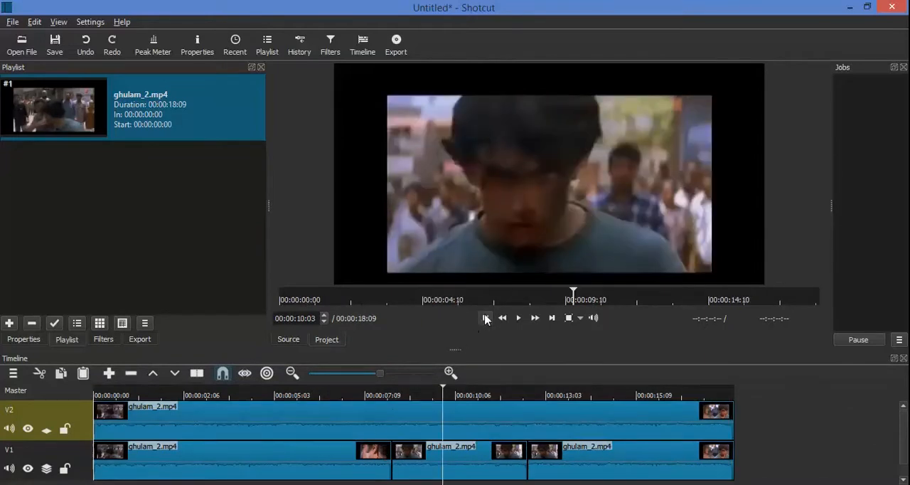
left_click(391, 395)
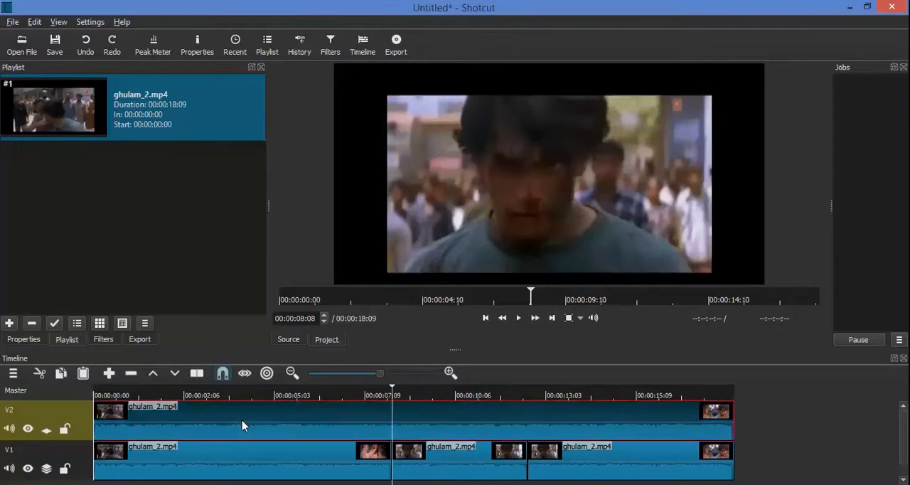
mouse_move(196, 373)
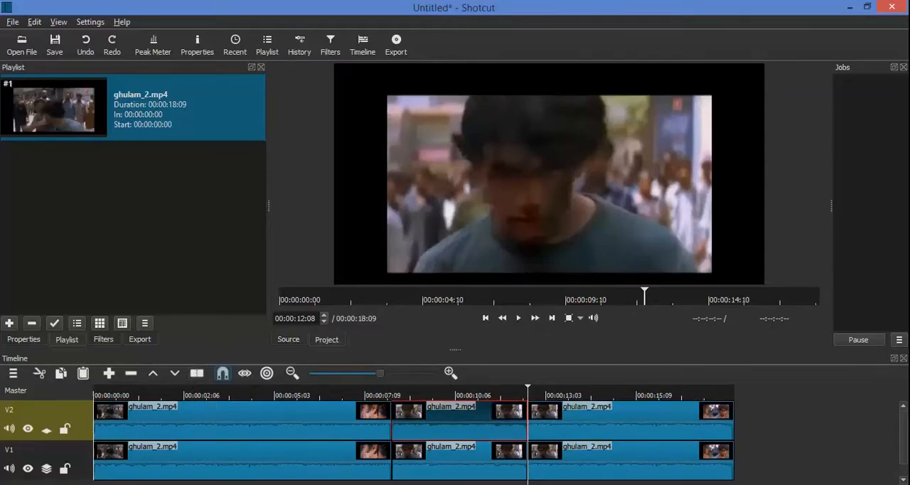
Save the project as ghulam.mlt and remove the outer V2 clip pieces
left_click(55, 41)
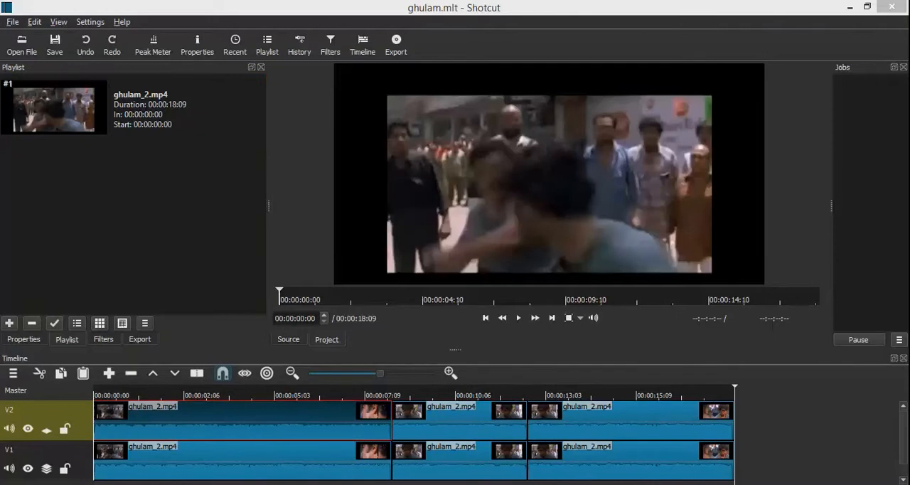
mouse_move(209, 416)
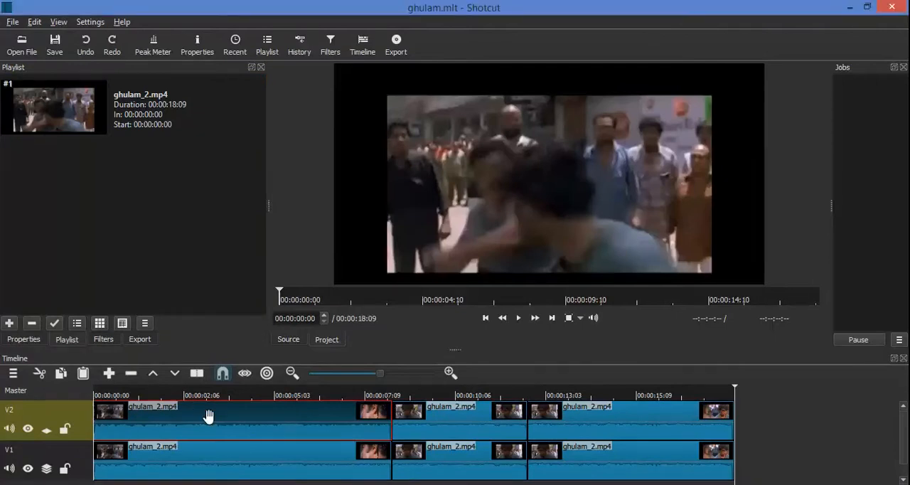
right_click(208, 415)
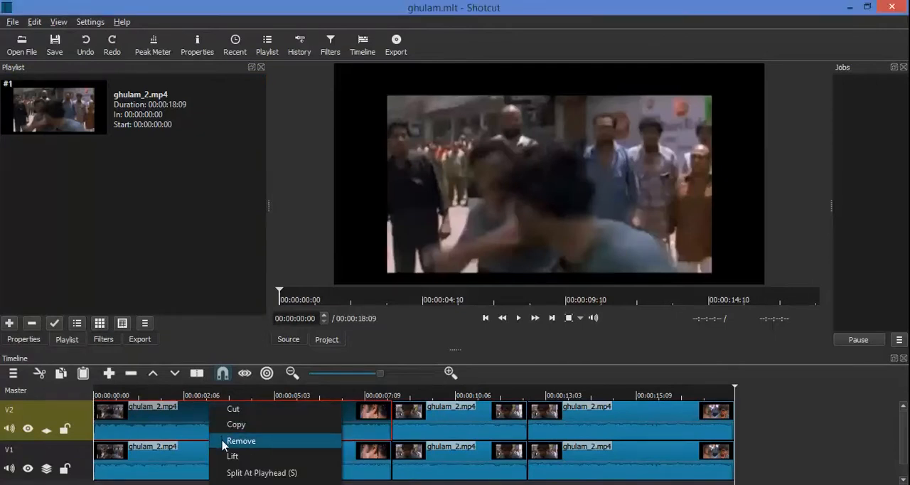
left_click(240, 440)
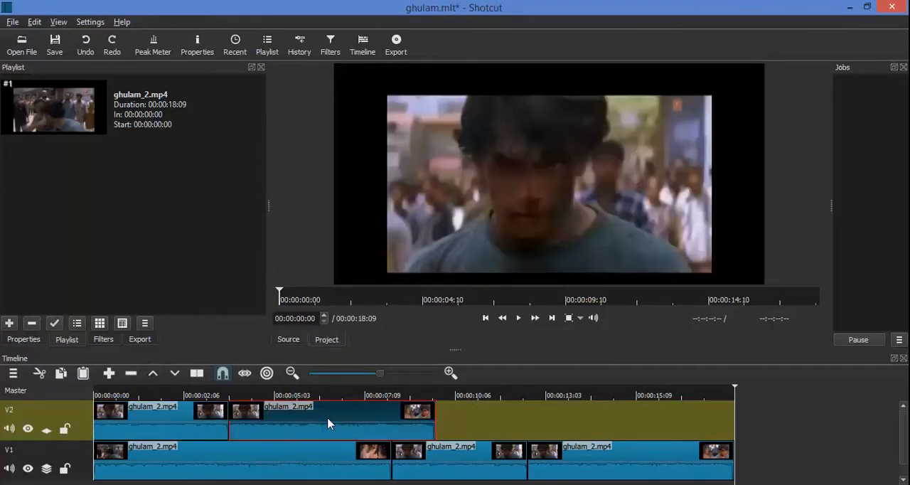
right_click(330, 423)
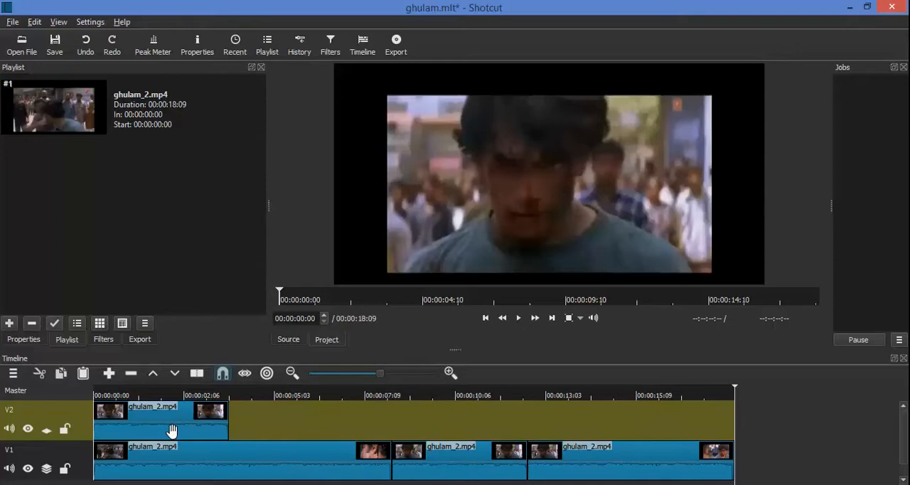
mouse_move(450, 462)
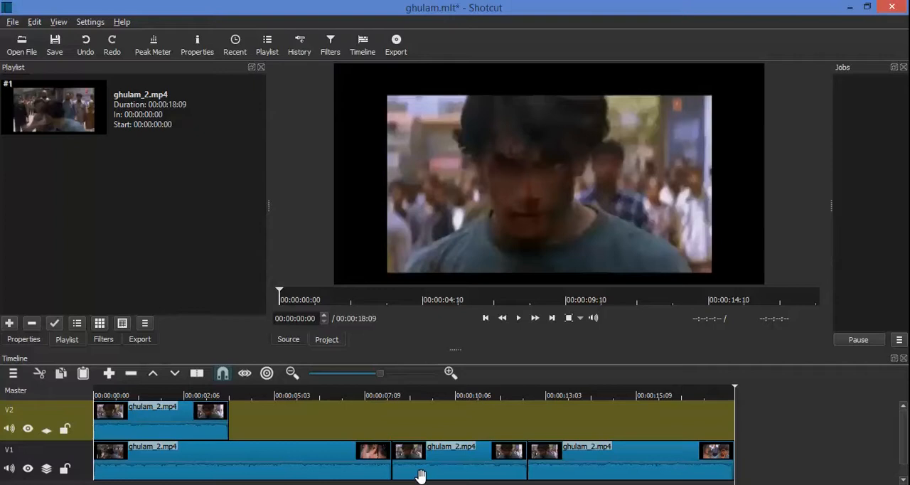
mouse_move(348, 426)
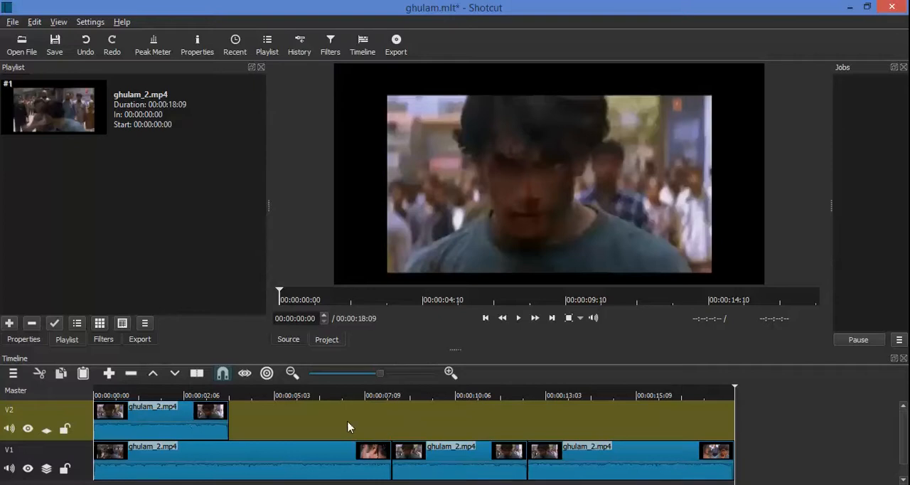
mouse_move(566, 397)
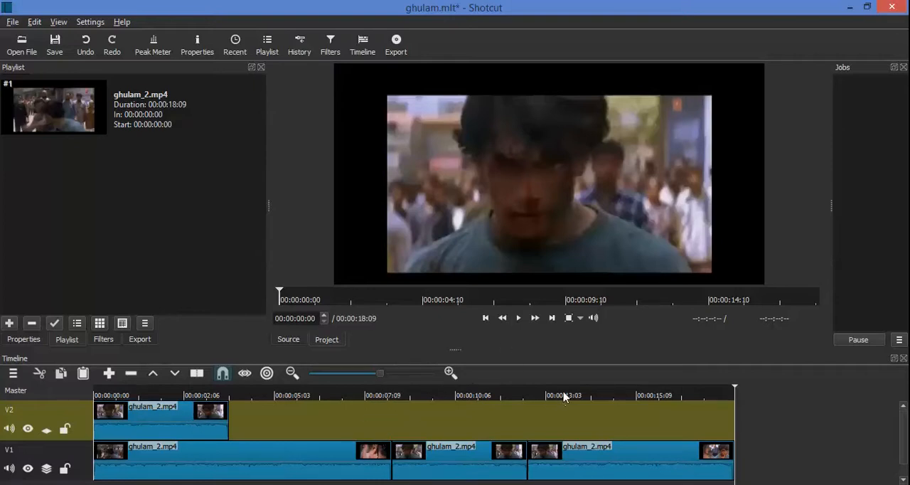
Line up the remaining V2 piece over V1's middle segment start
left_click(486, 318)
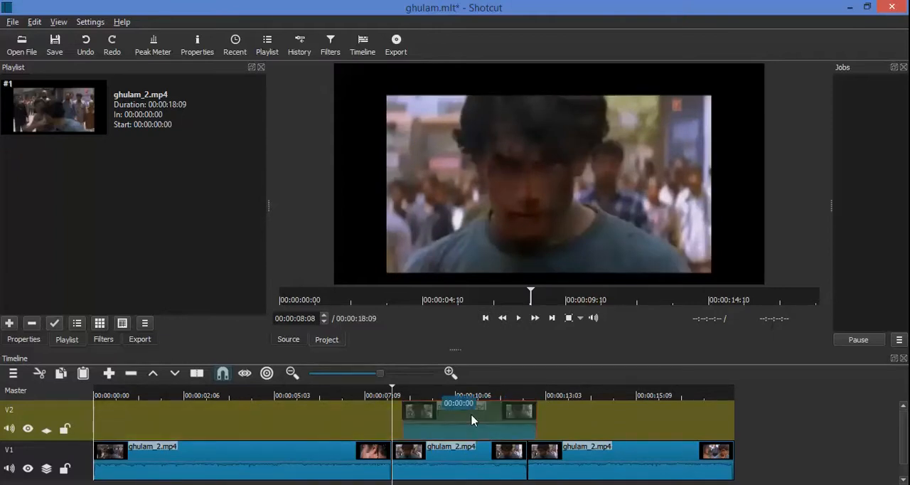
left_click(458, 420)
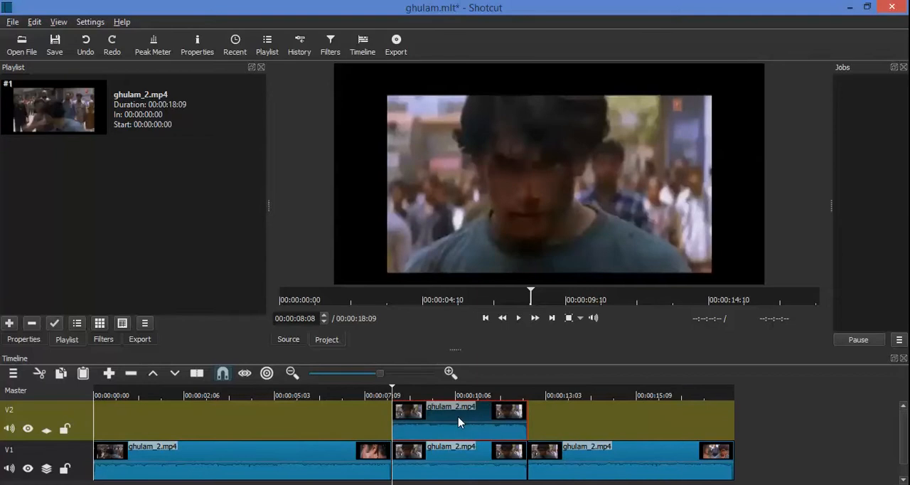
mouse_move(646, 429)
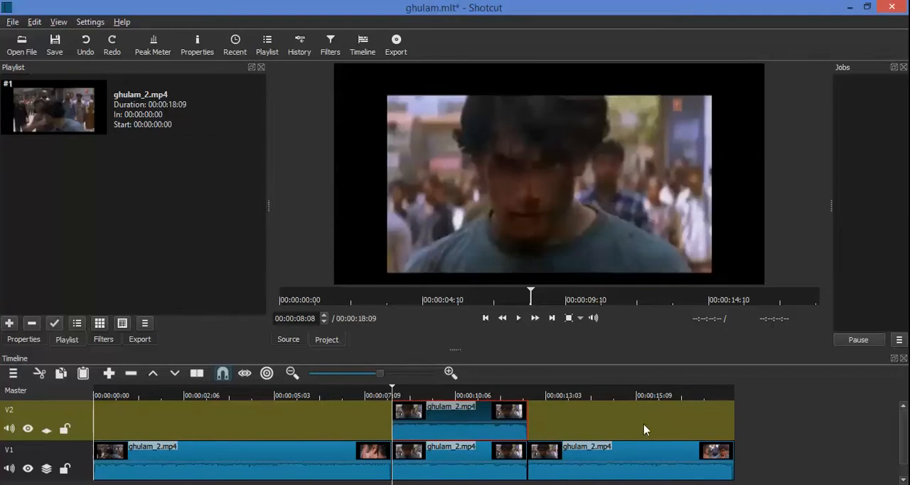
mouse_move(279, 473)
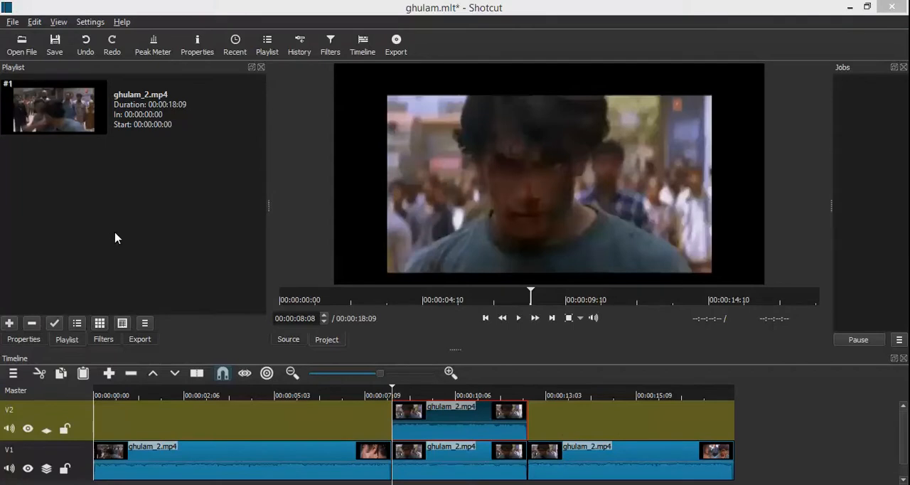
mouse_move(423, 420)
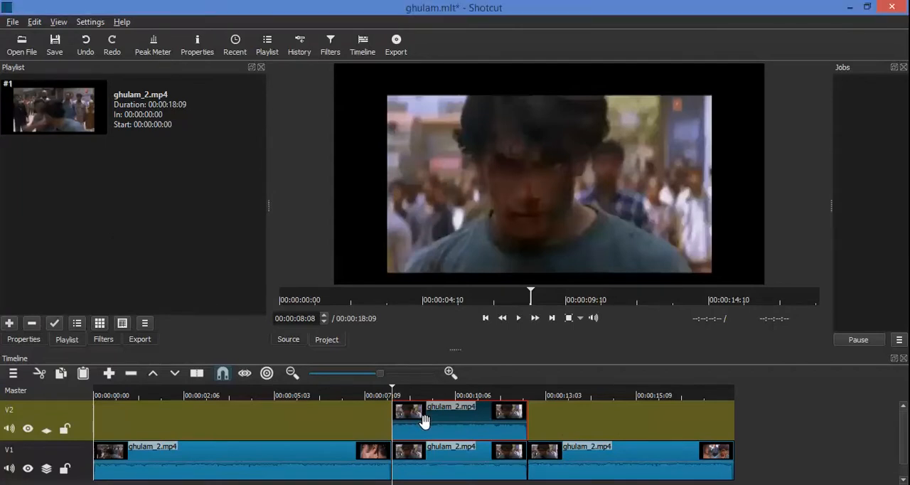
mouse_move(197, 44)
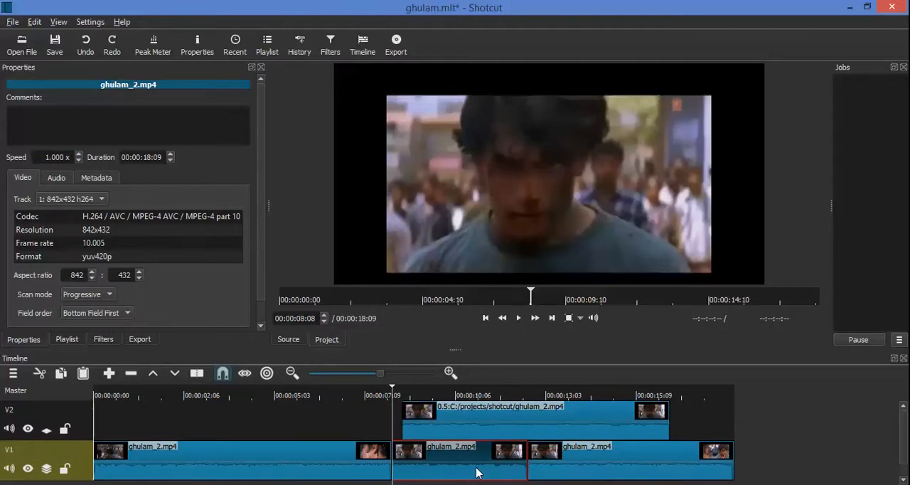
mouse_move(477, 451)
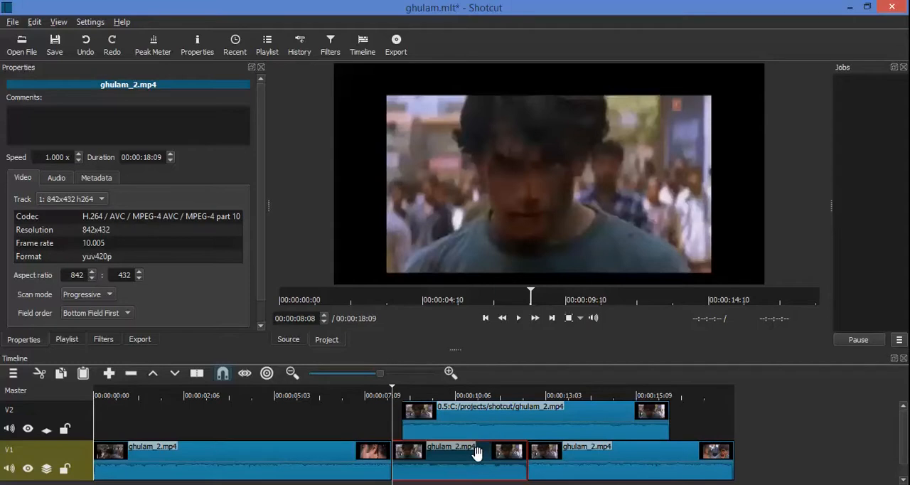
mouse_move(576, 460)
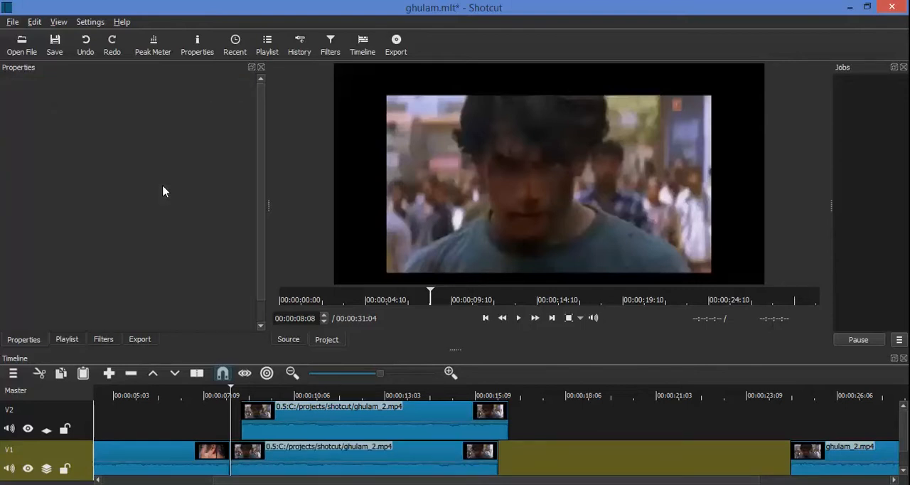
Check the V2 overlay clip's 0.5x speed and remove the empty gap on V1
left_click(373, 419)
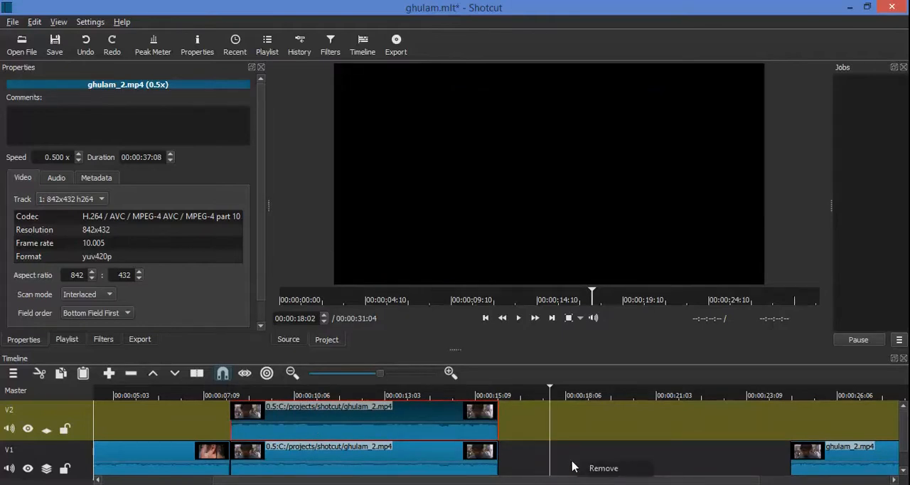
left_click(603, 468)
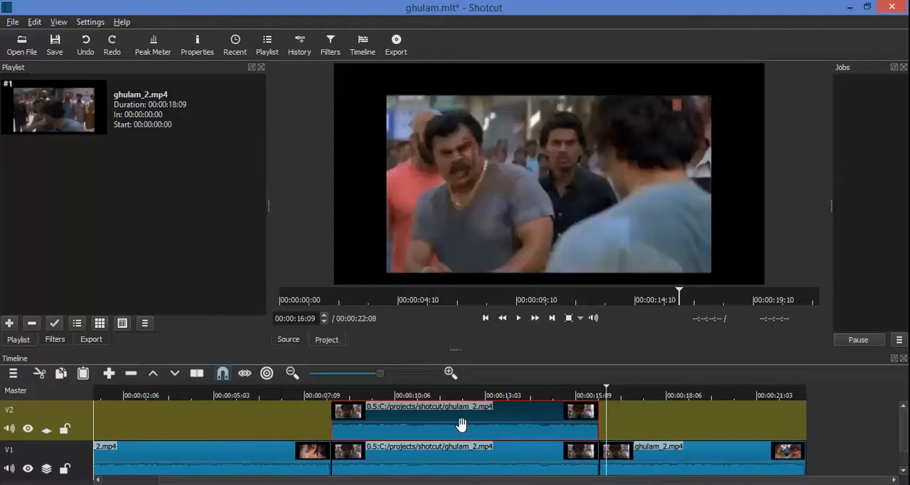
mouse_move(449, 372)
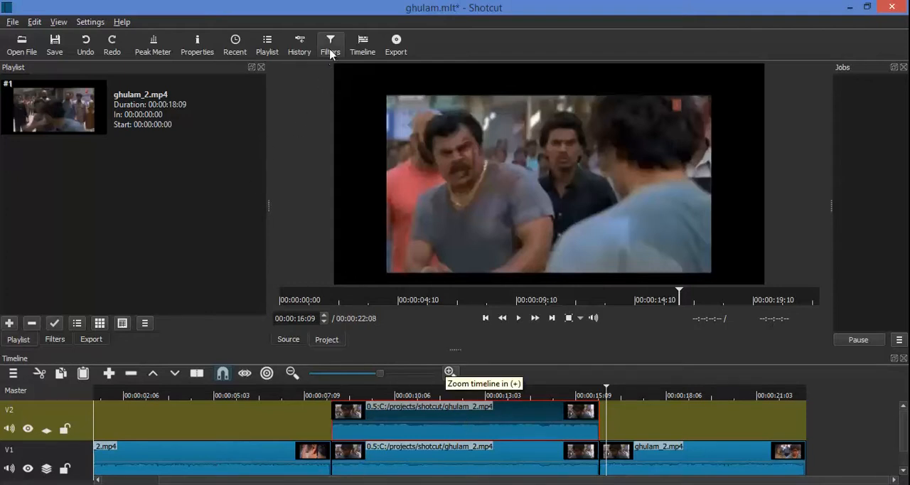
Add an Opacity filter to the V2 overlay clip and set it to 50%
left_click(330, 43)
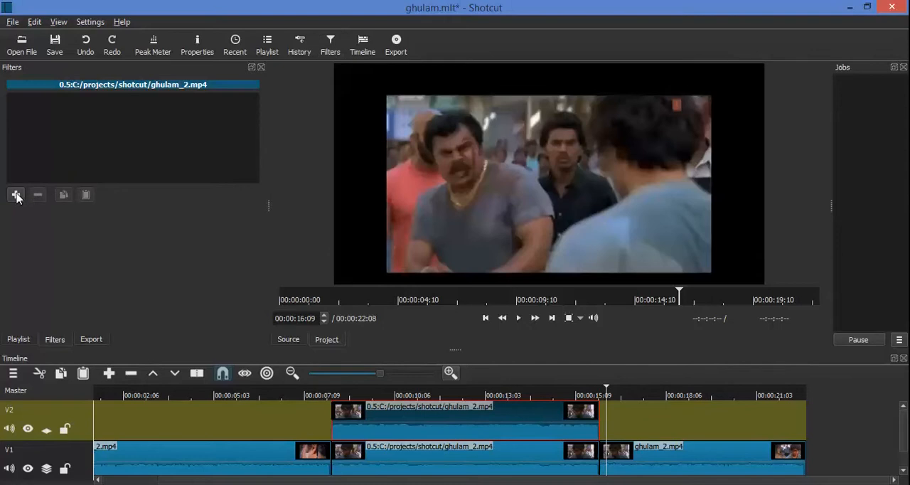
left_click(16, 195)
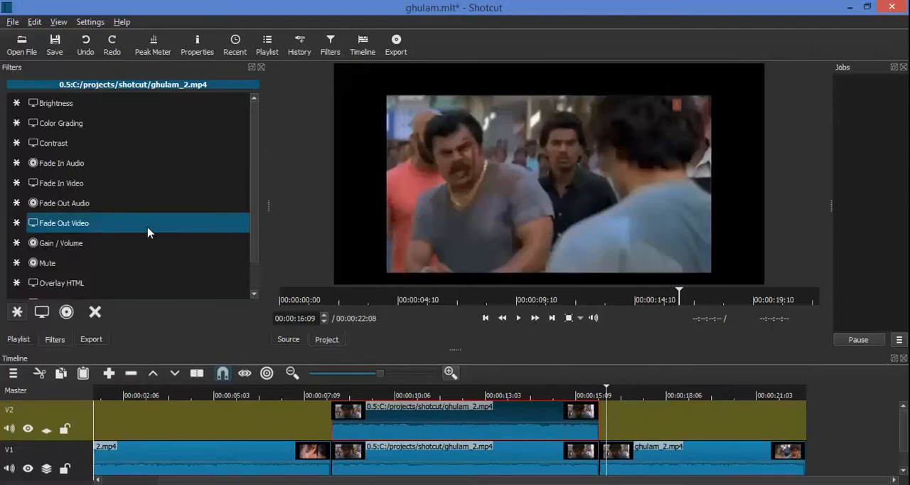
mouse_move(41, 312)
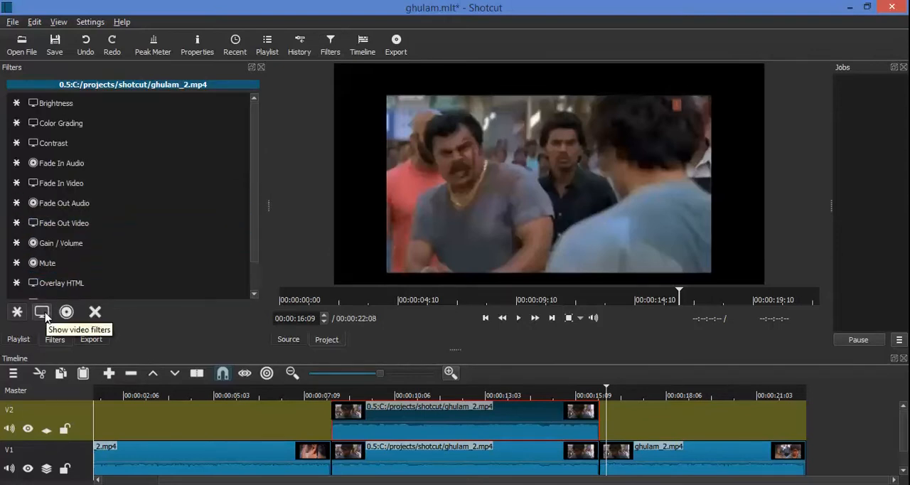
scroll("down", 3)
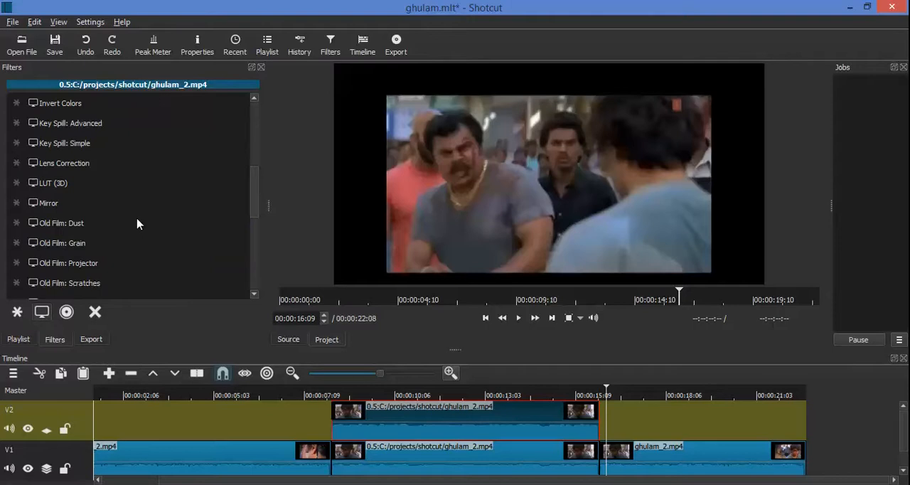
scroll("down", 3)
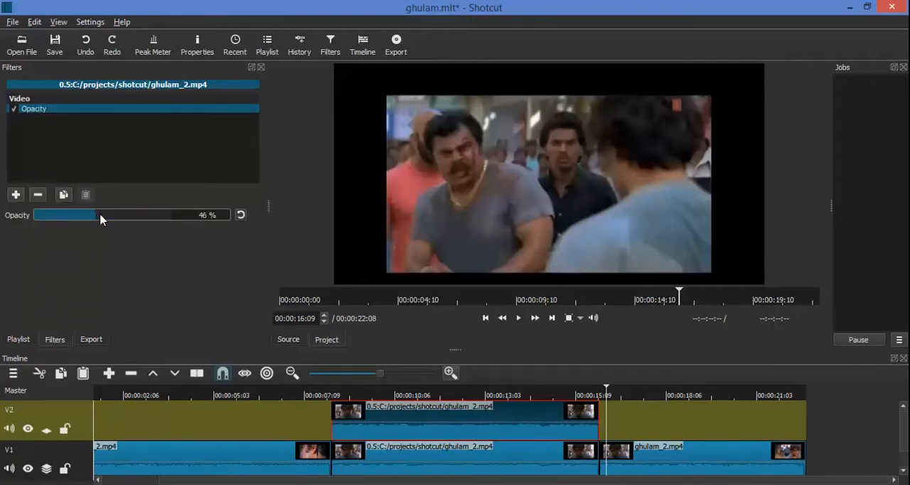
left_click_drag(93, 215, 103, 215)
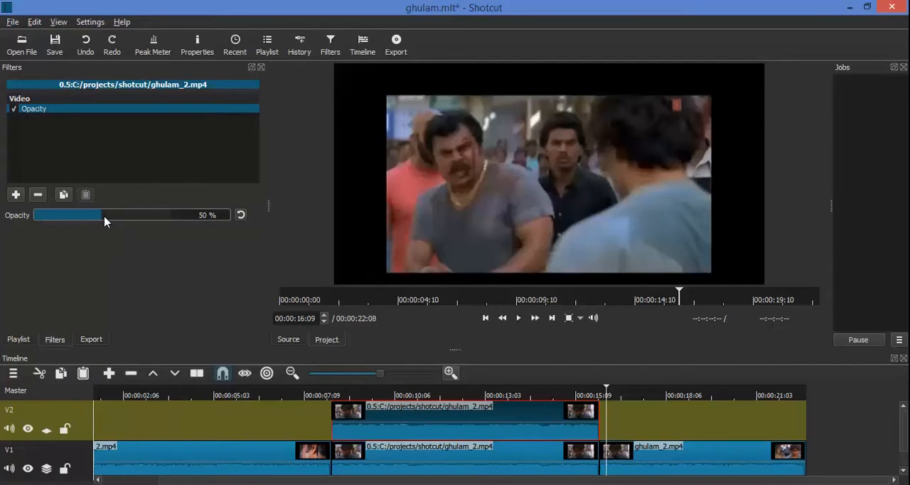
mouse_move(121, 329)
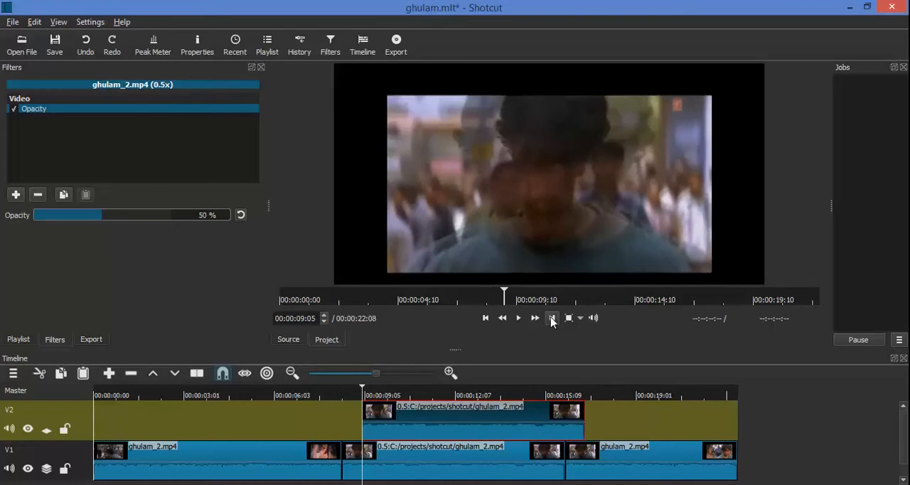
mouse_move(574, 334)
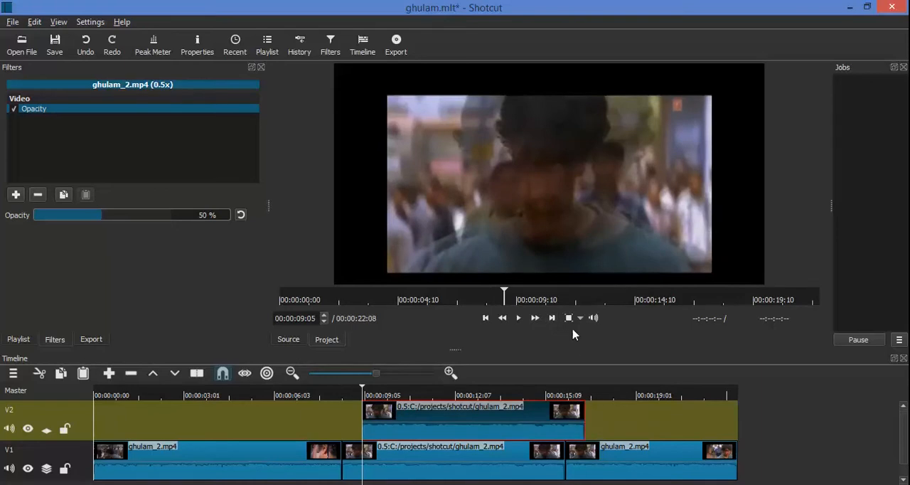
Preview the half-transparent, half-speed overlay on the middle section
left_click(552, 318)
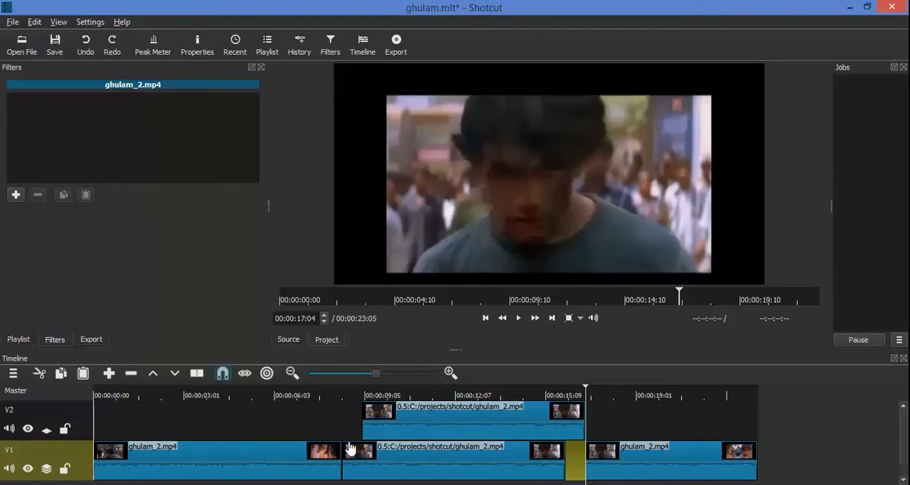
left_click(159, 395)
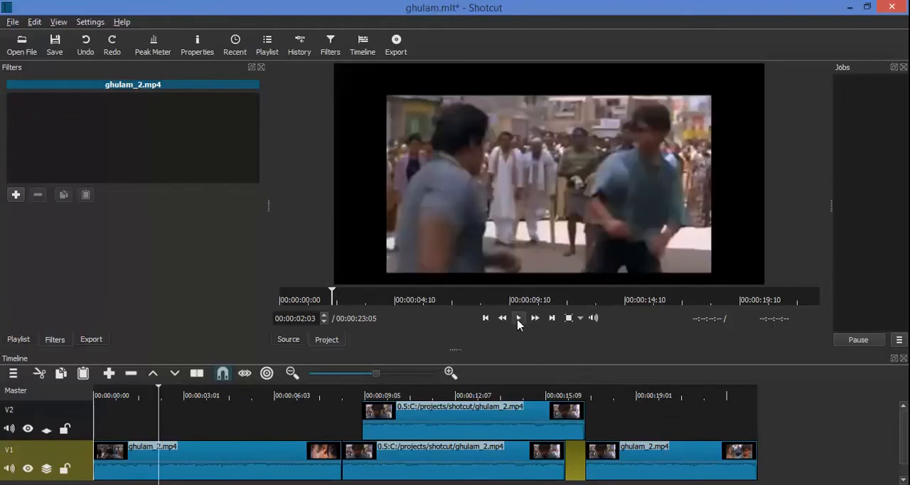
left_click(517, 318)
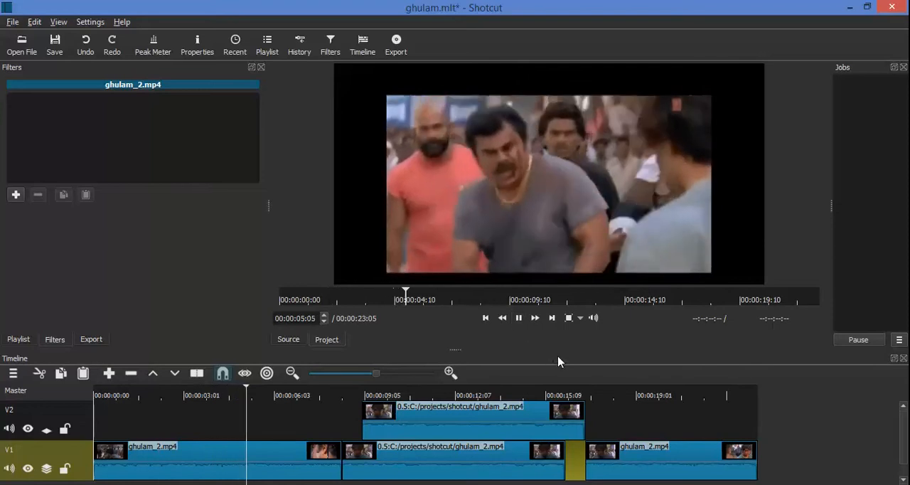